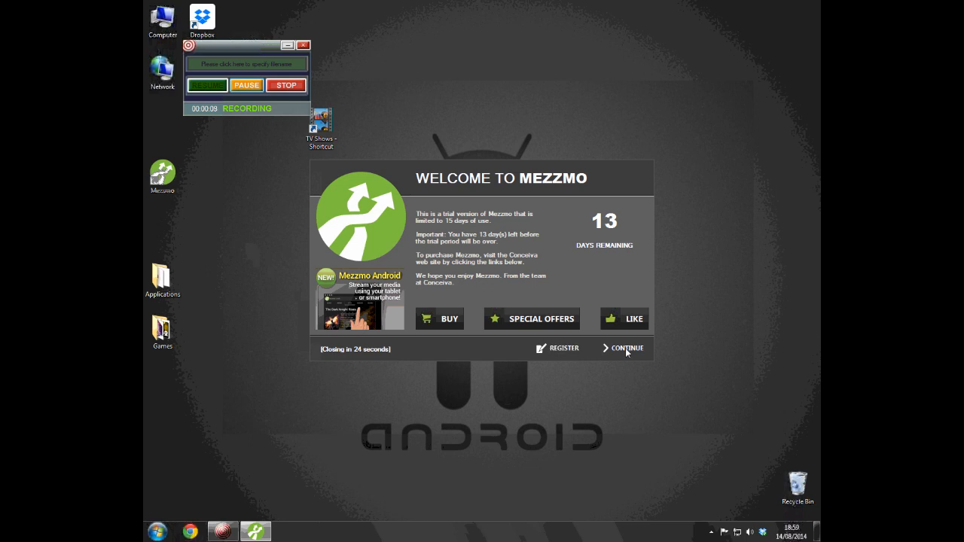
Dismiss the Mezzmo trial welcome screen with Continue
click(626, 348)
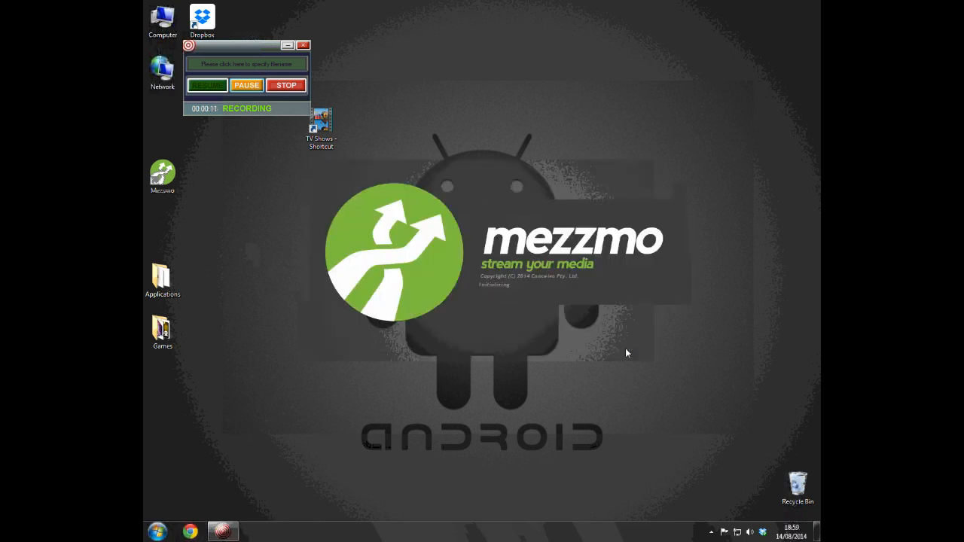
mouse_move(601, 398)
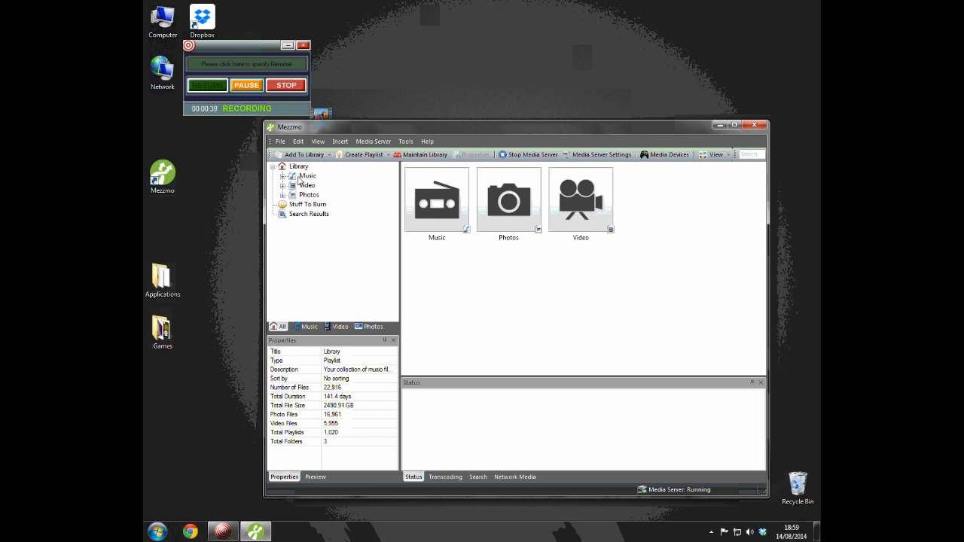
Expand Video, Folders and TV Shows, then select the C4 Morning TV playlist
click(292, 186)
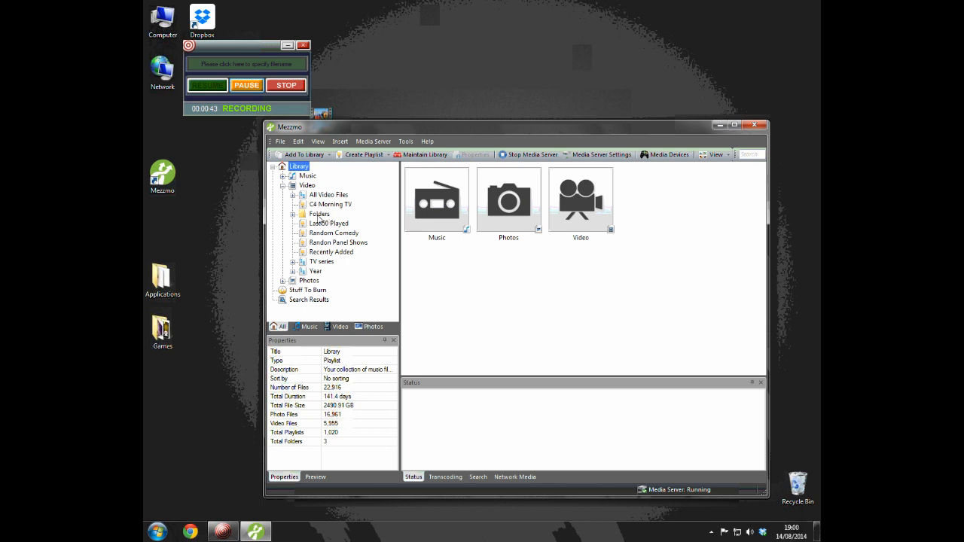
click(293, 213)
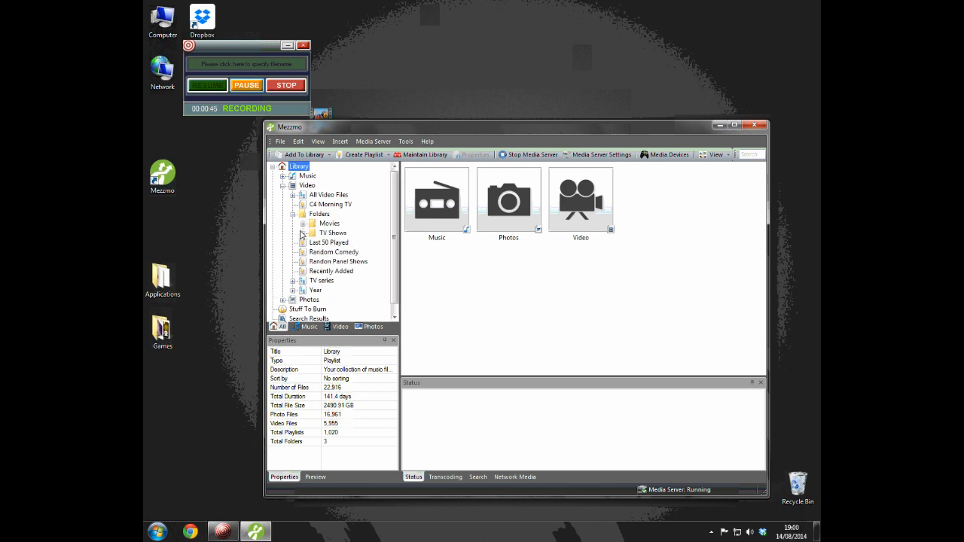
click(294, 232)
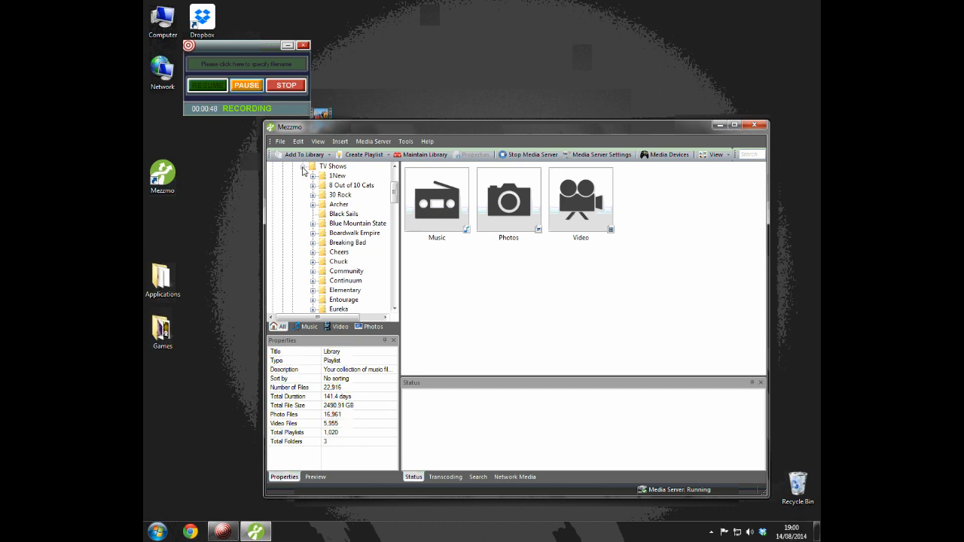
scroll(up, 3)
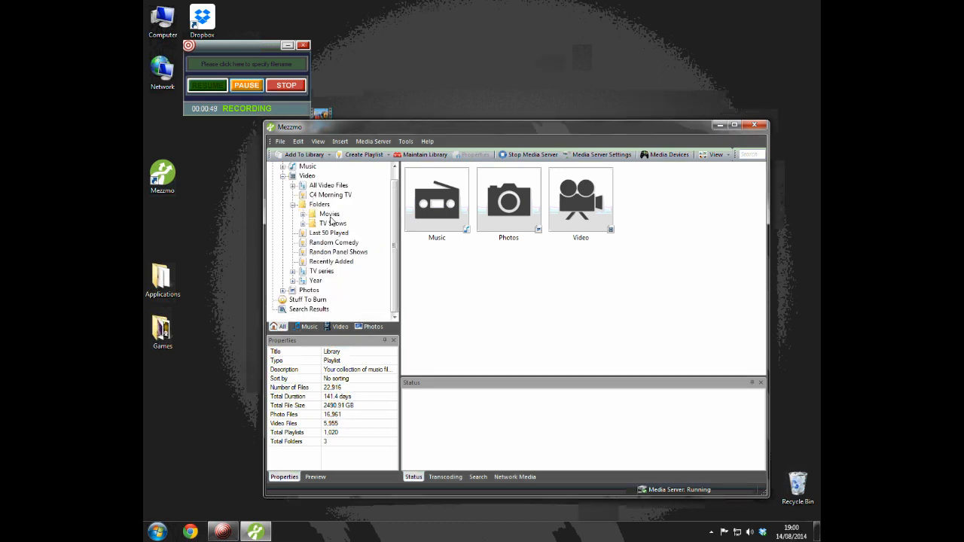
mouse_move(339, 254)
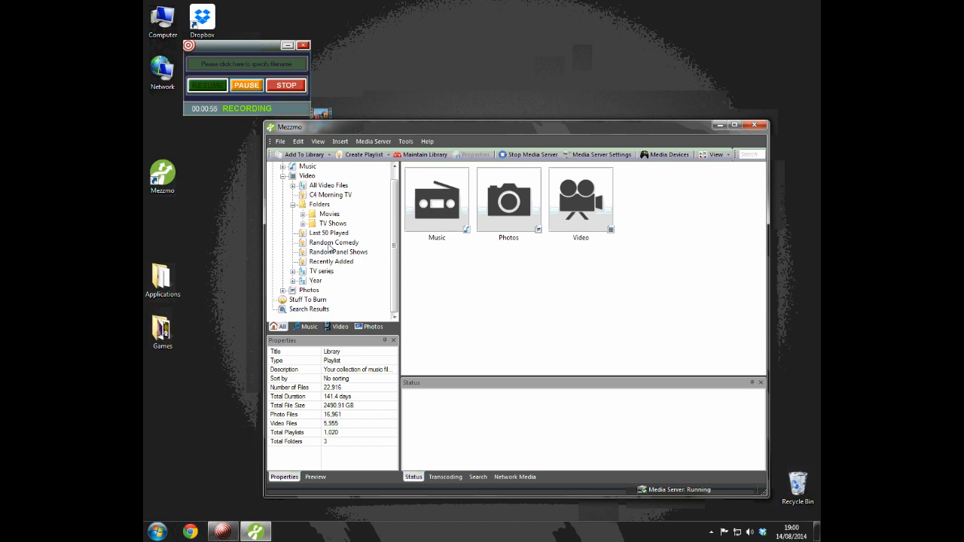
click(331, 195)
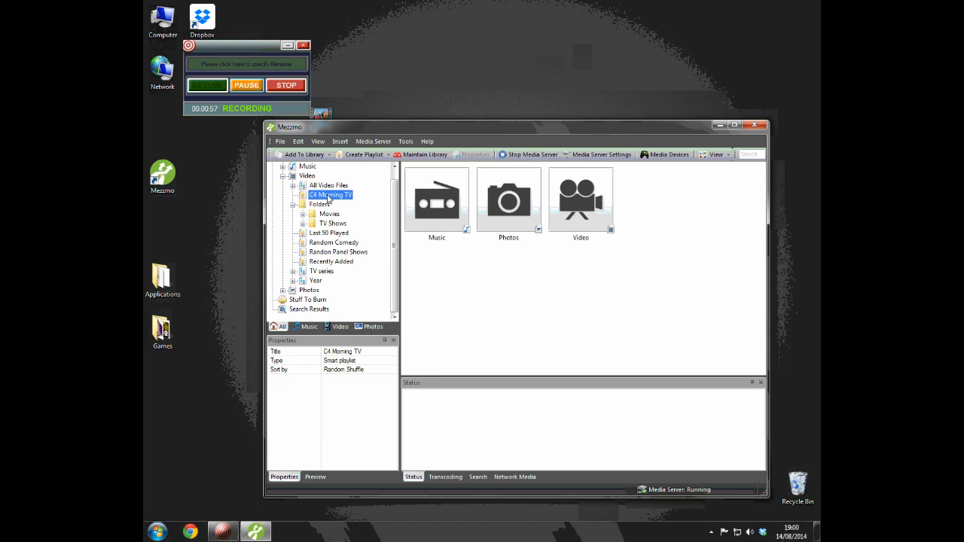
Open Properties for the C4 Morning TV smart playlist from its context menu
right_click(330, 195)
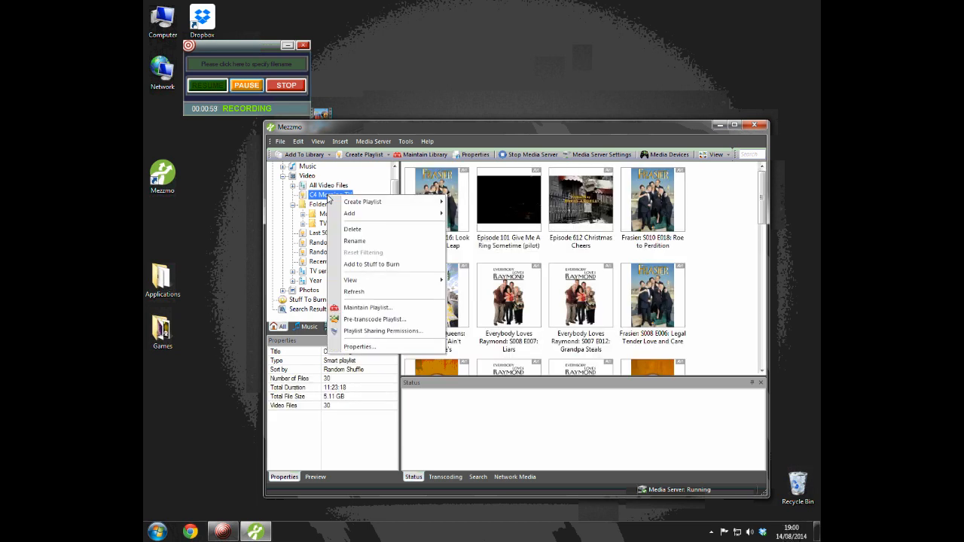
click(368, 307)
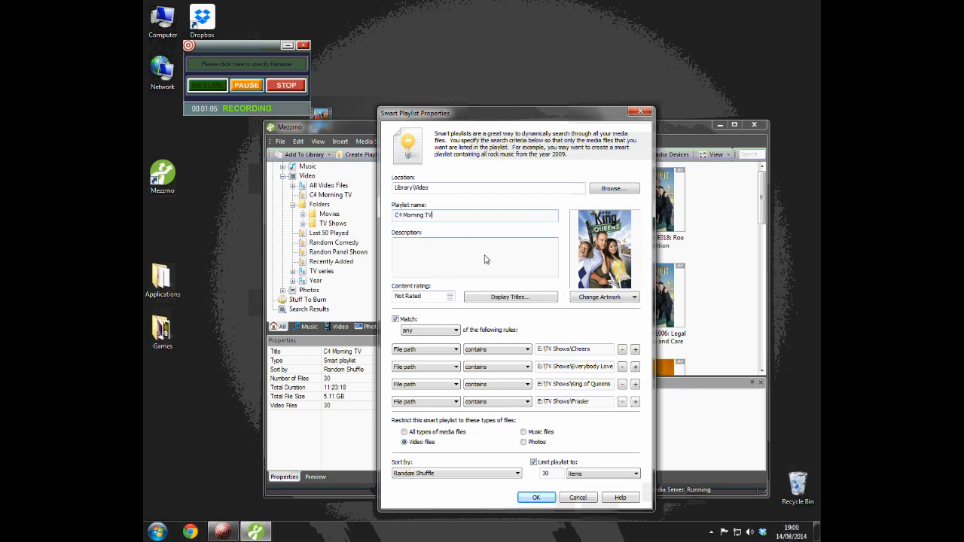
mouse_move(570, 261)
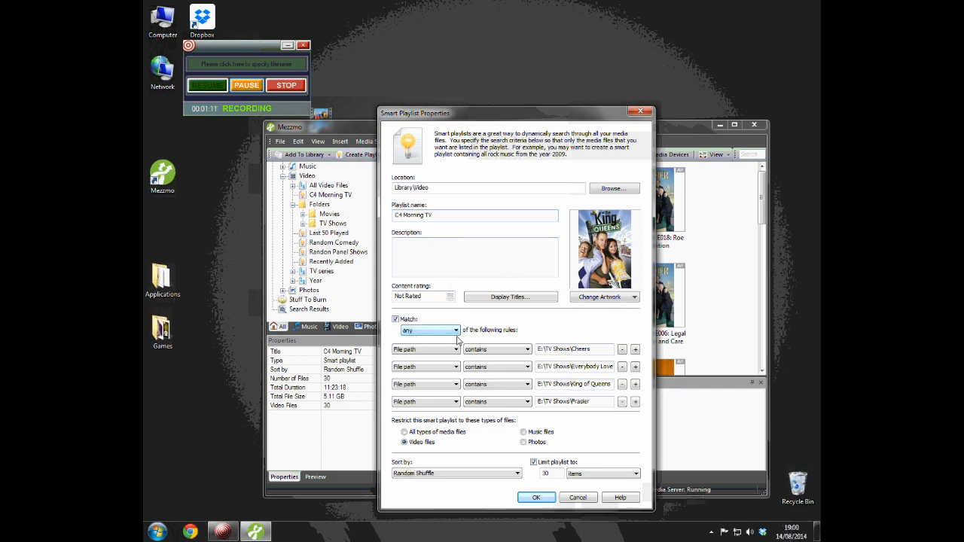
mouse_move(515, 339)
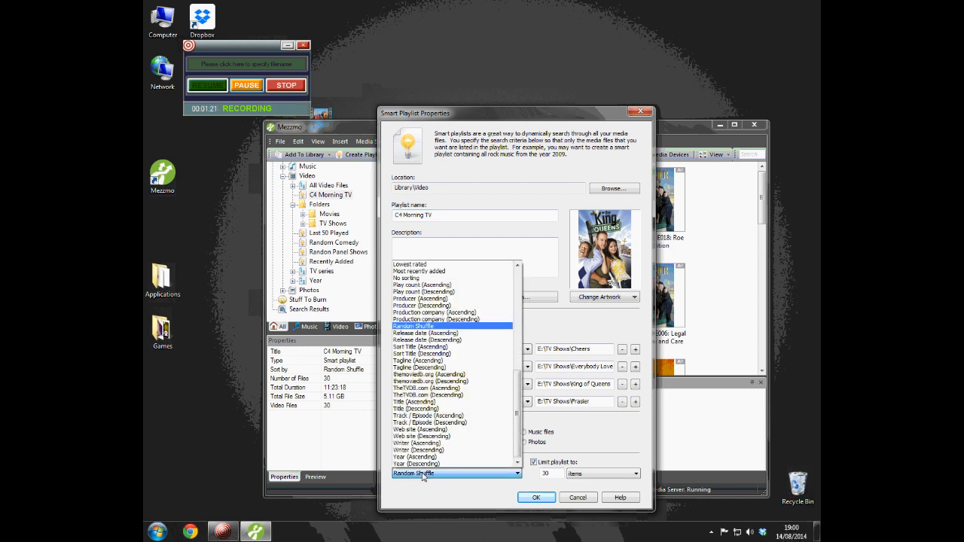
Keep Random Shuffle sorting and item-based limit, then add a fifth rule row
scroll(up, 3)
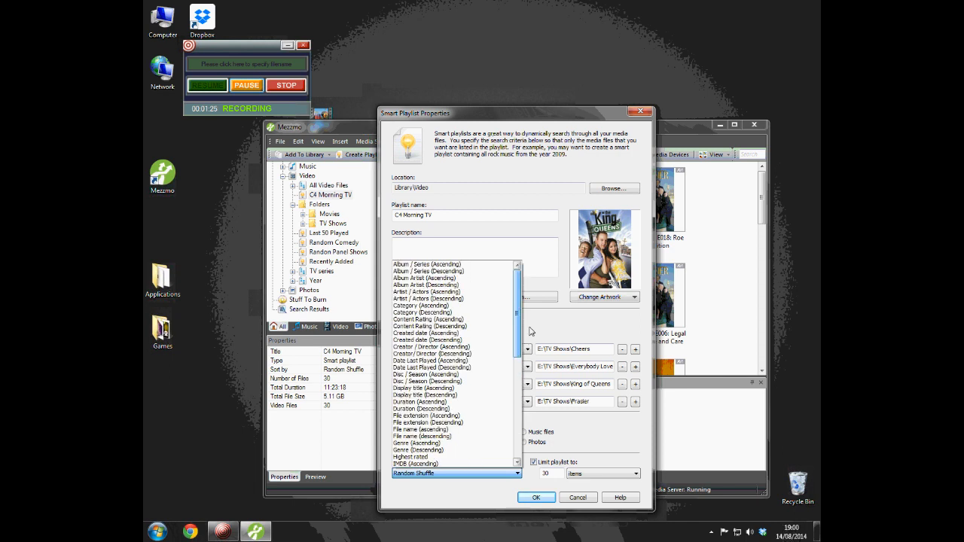
scroll(down, 3)
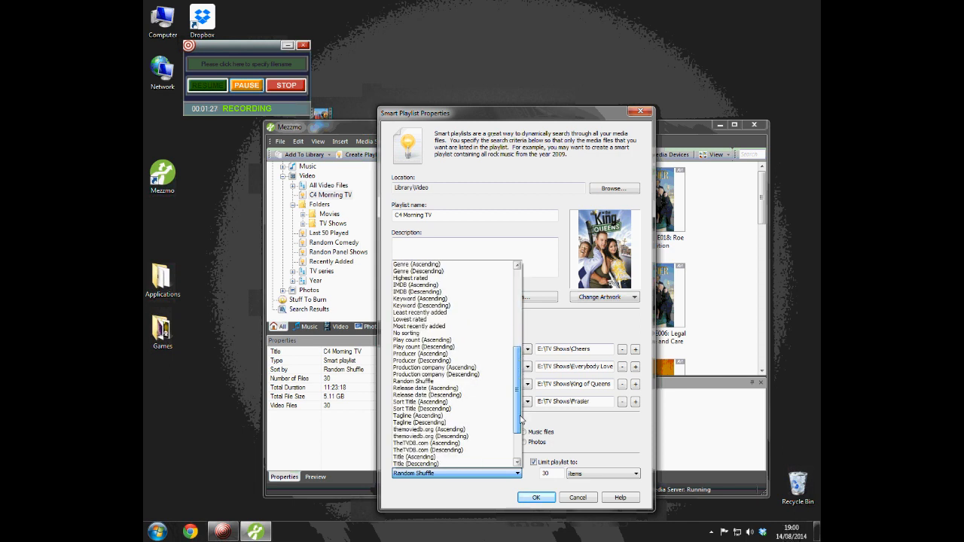
click(456, 473)
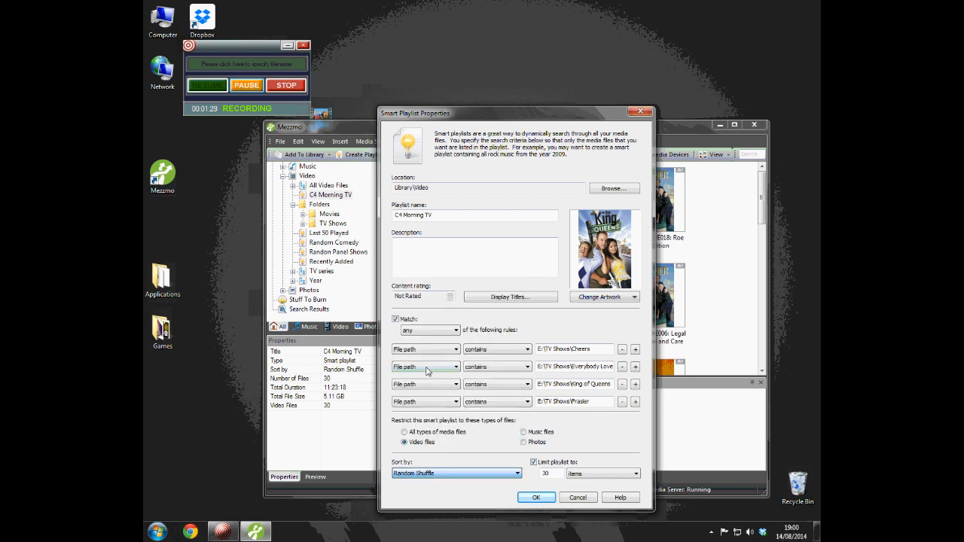
click(634, 473)
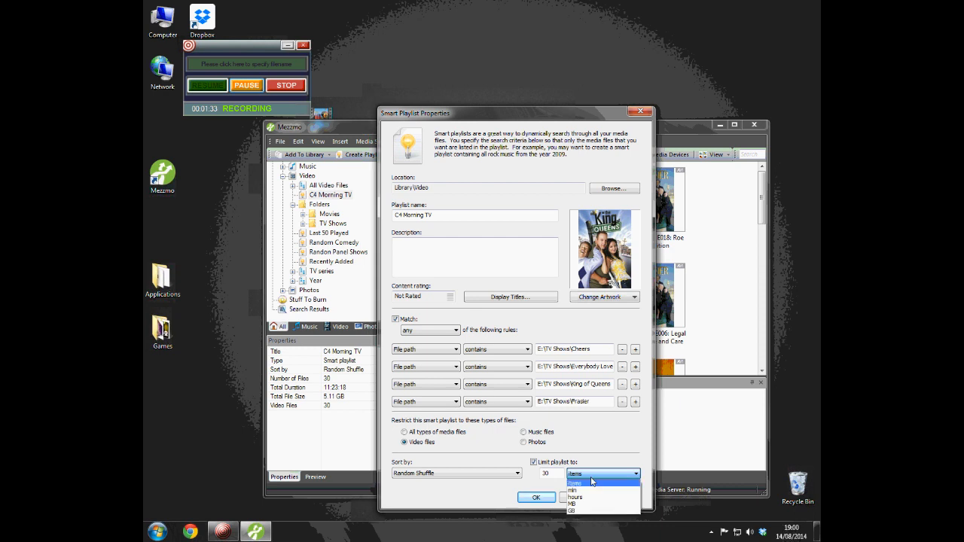
click(574, 474)
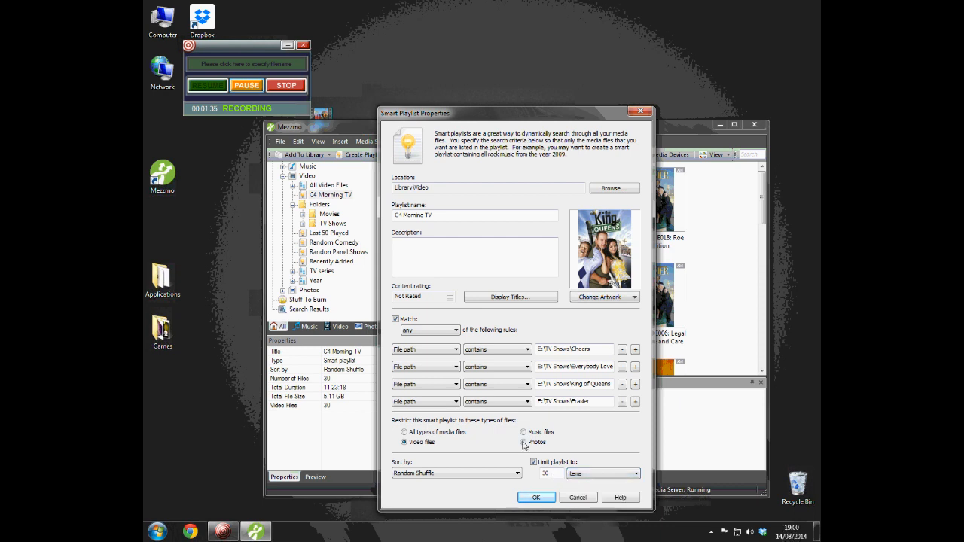
click(634, 402)
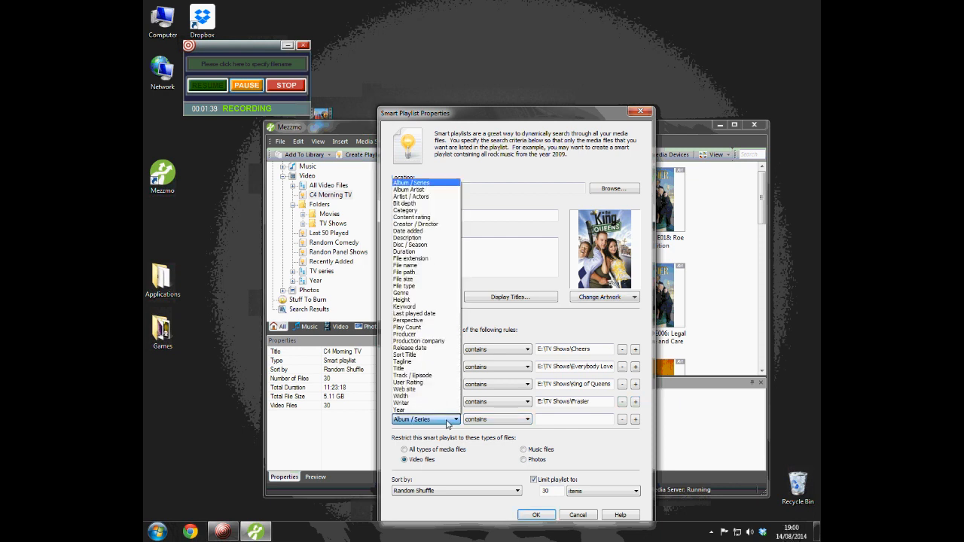
Set the new fifth rule's field to File path
click(405, 272)
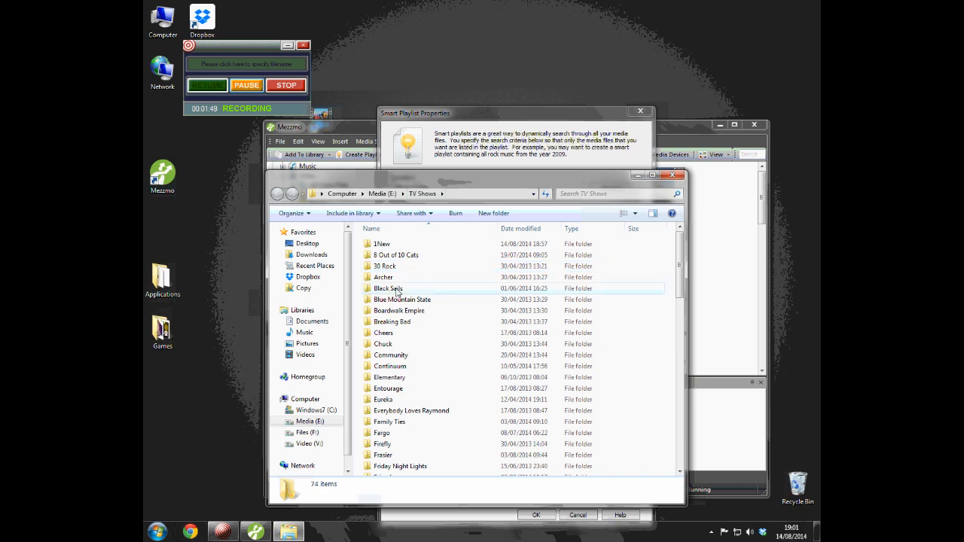
Enter E:\TV Shows\Black Sails as the fifth rule's path value and confirm
double_click(387, 288)
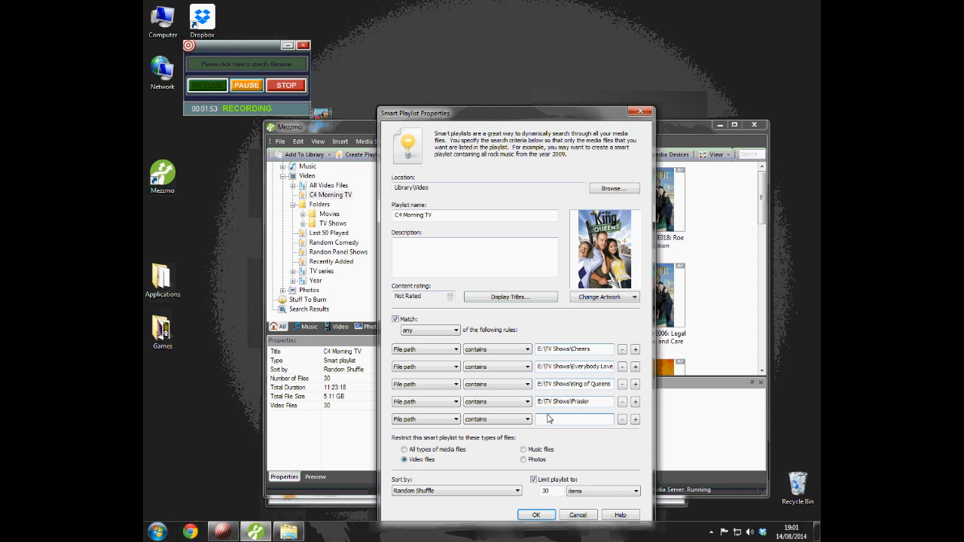
text(E:\TV Shows\Black Sails)
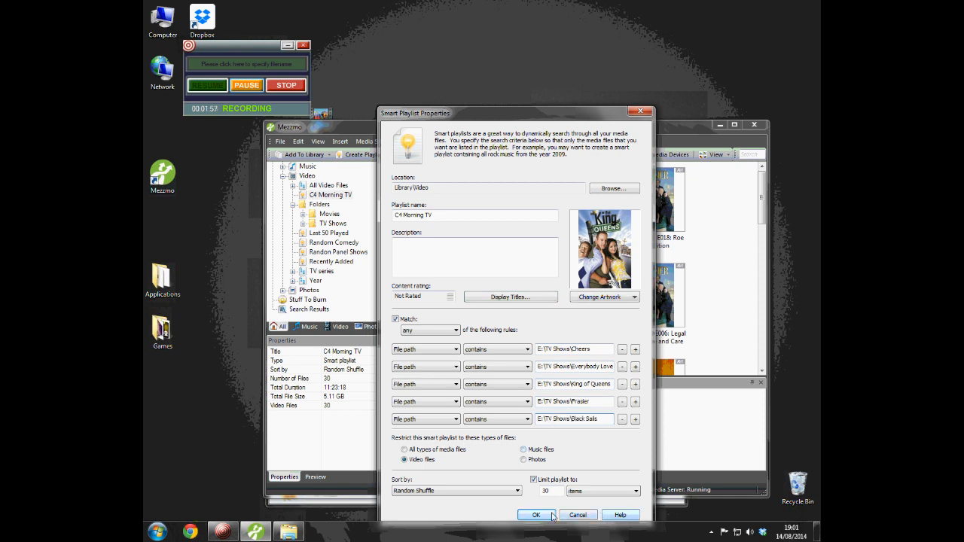
click(535, 515)
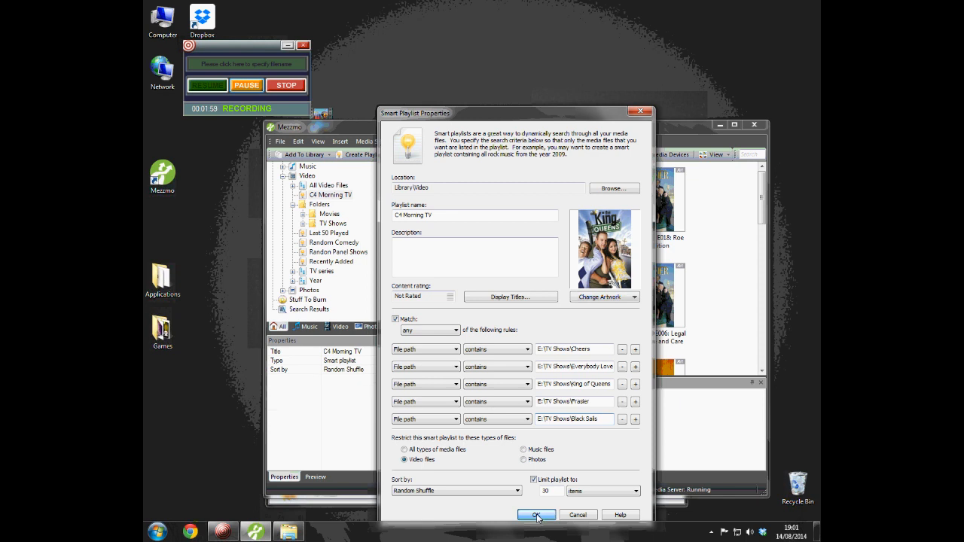
Close the playlist properties with OK and scroll through the shuffled C4 Morning TV episodes
click(535, 514)
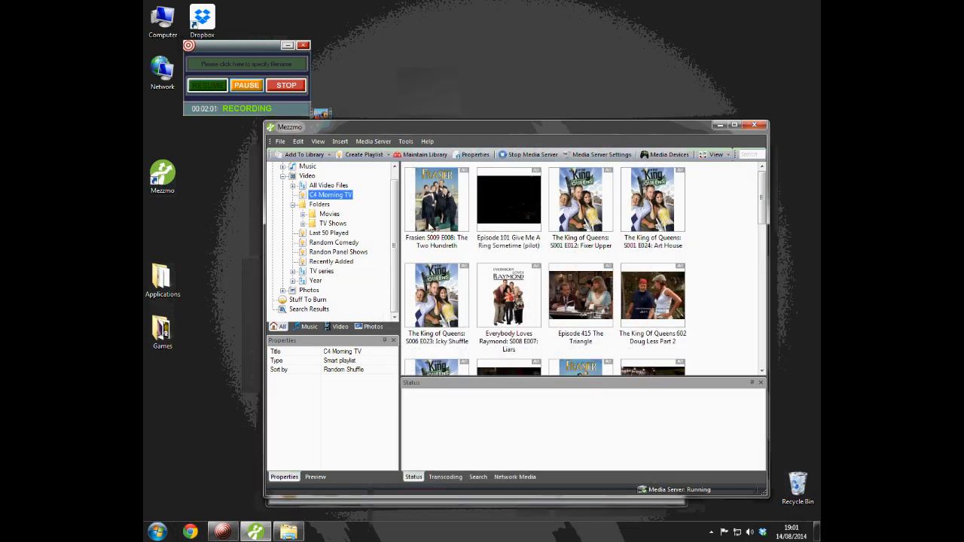
mouse_move(538, 293)
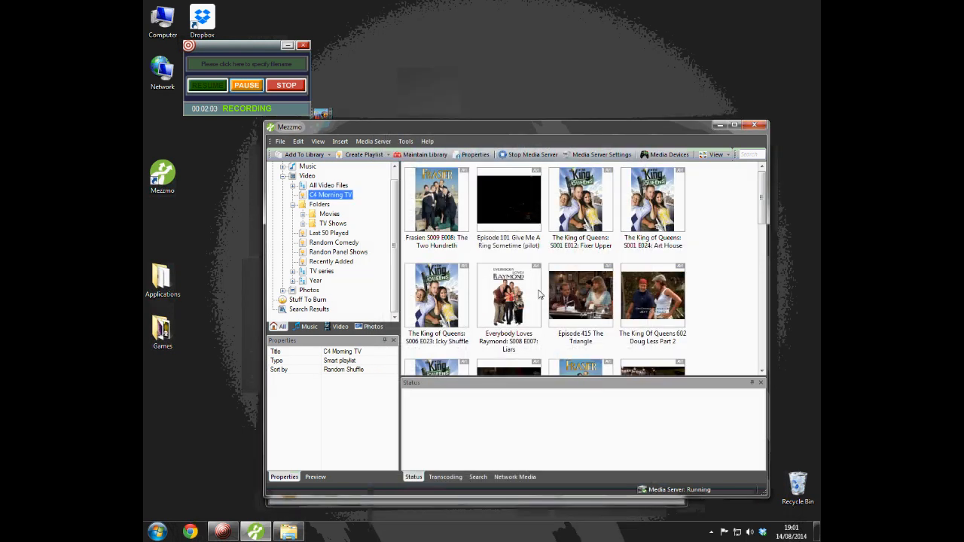
scroll(down, 3)
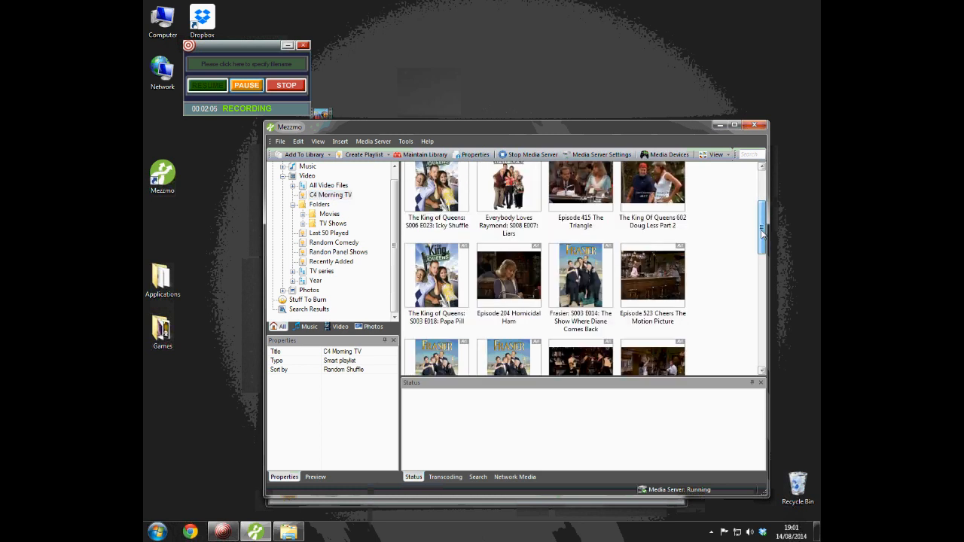
scroll(down, 3)
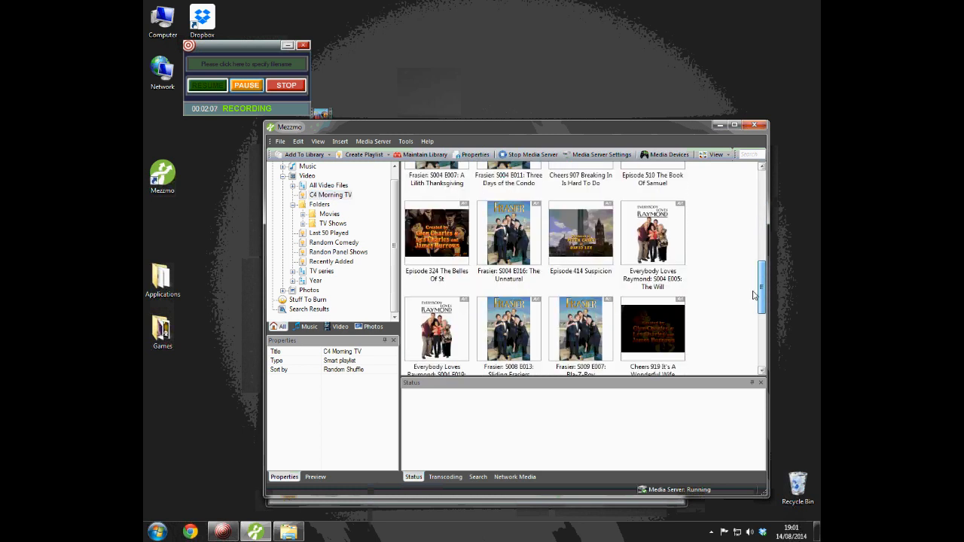
scroll(down, 3)
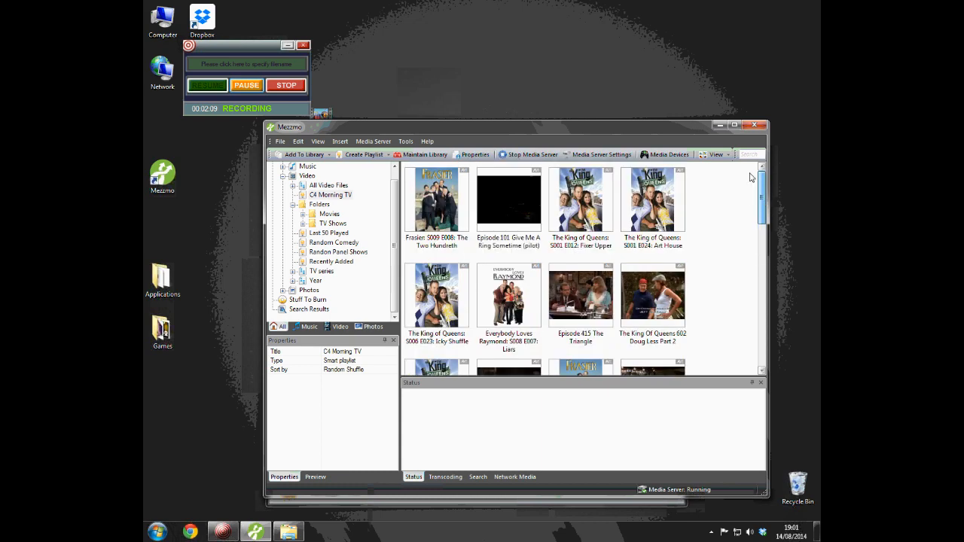